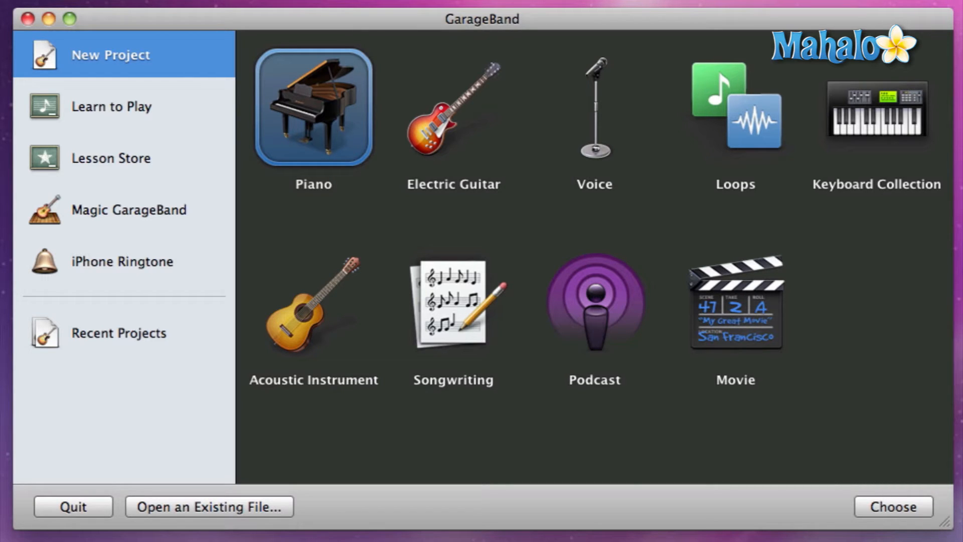
mouse_move(252, 54)
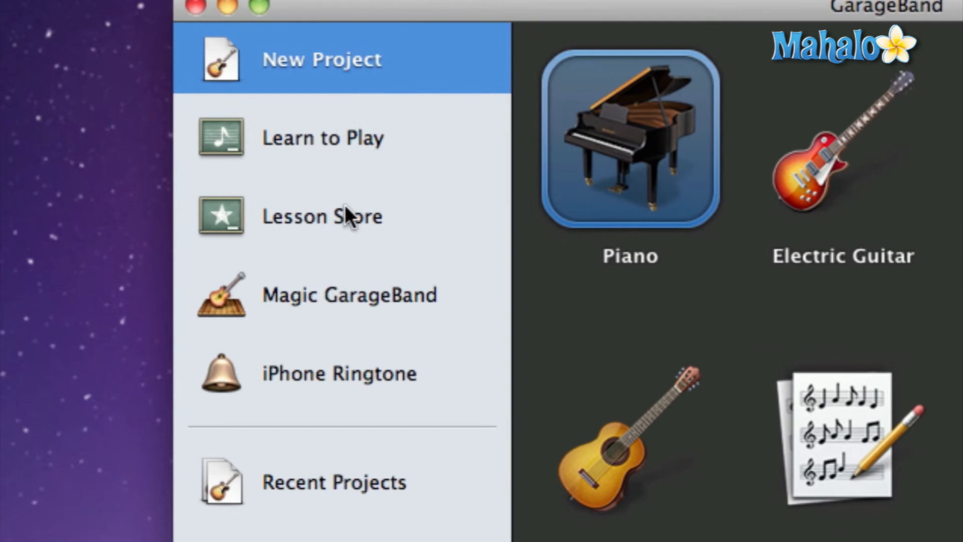
mouse_move(351, 140)
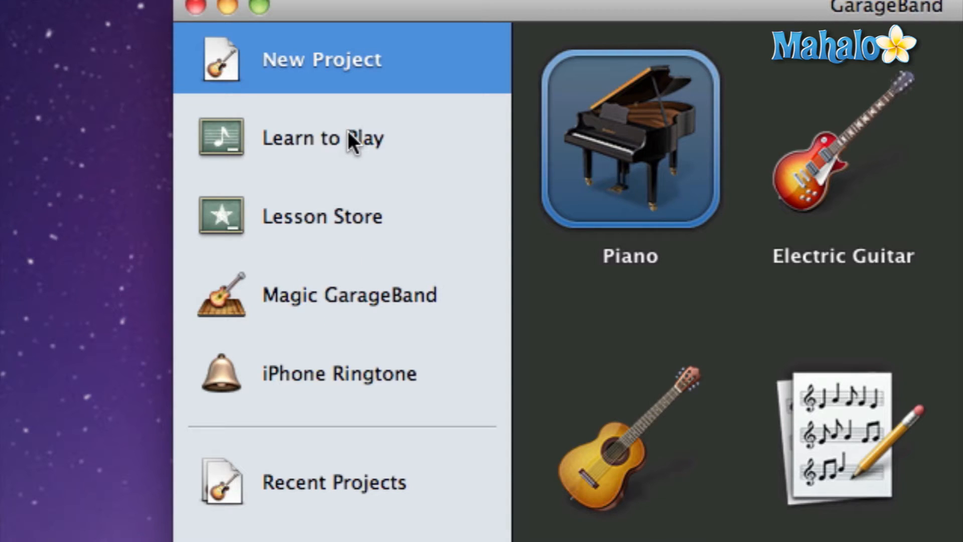
mouse_move(339, 305)
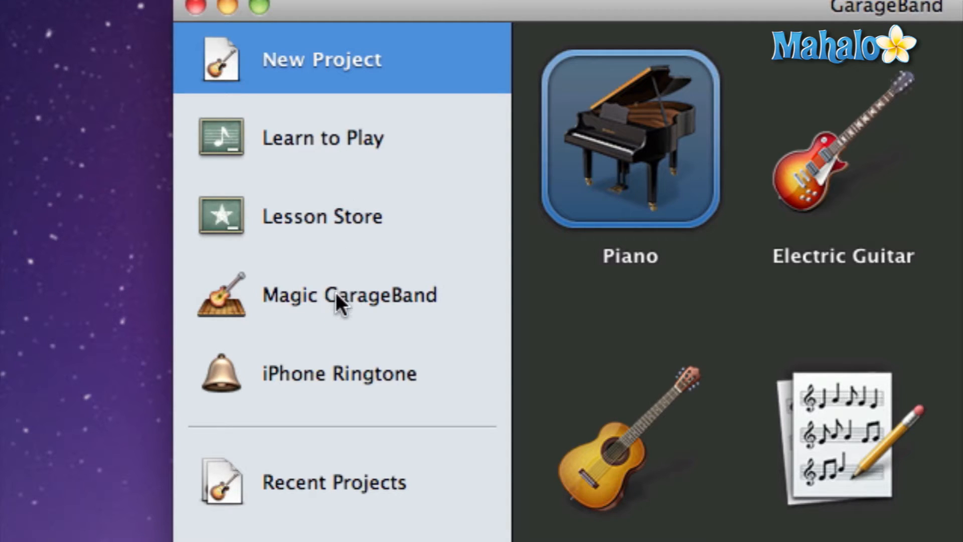
mouse_move(326, 366)
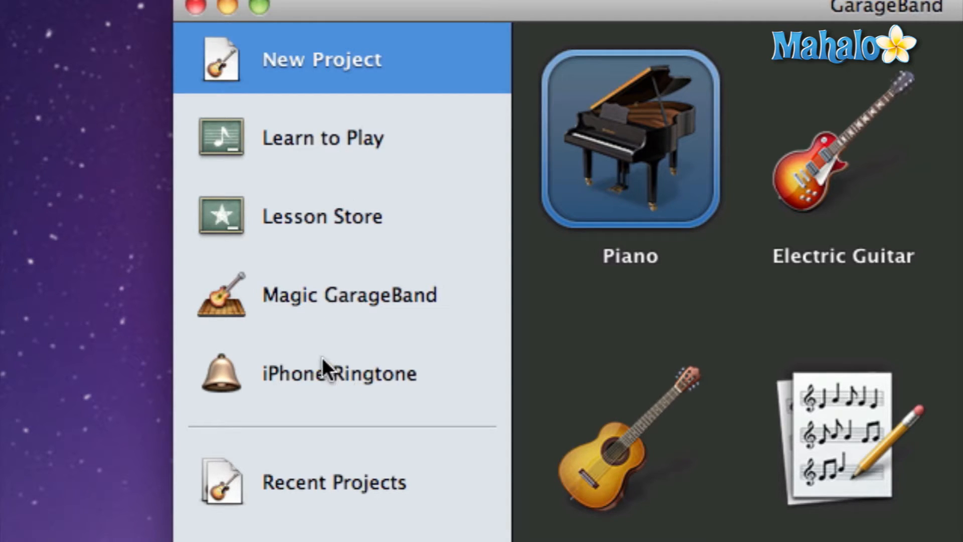
mouse_move(399, 87)
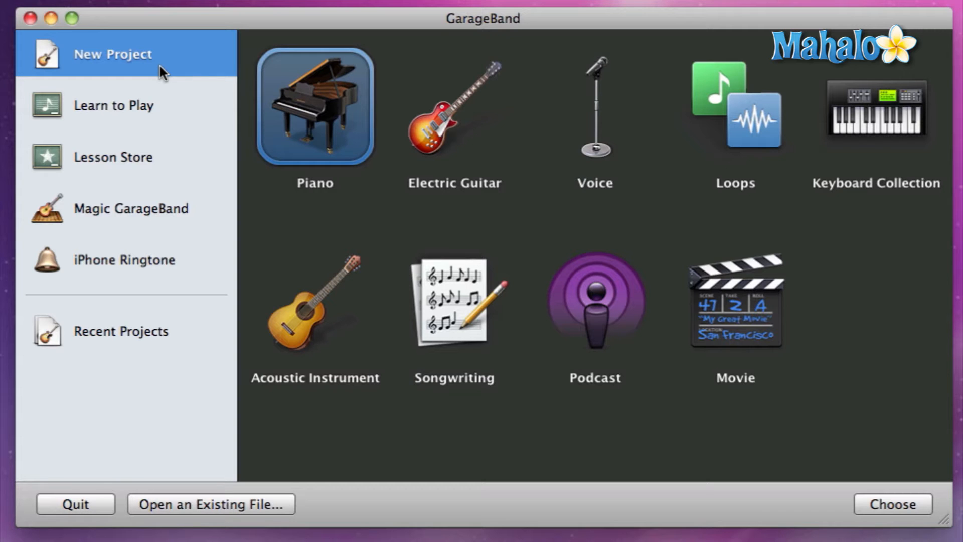
- Choose the Voice template in the new-project chooser and proceed to the save dialog
click(454, 106)
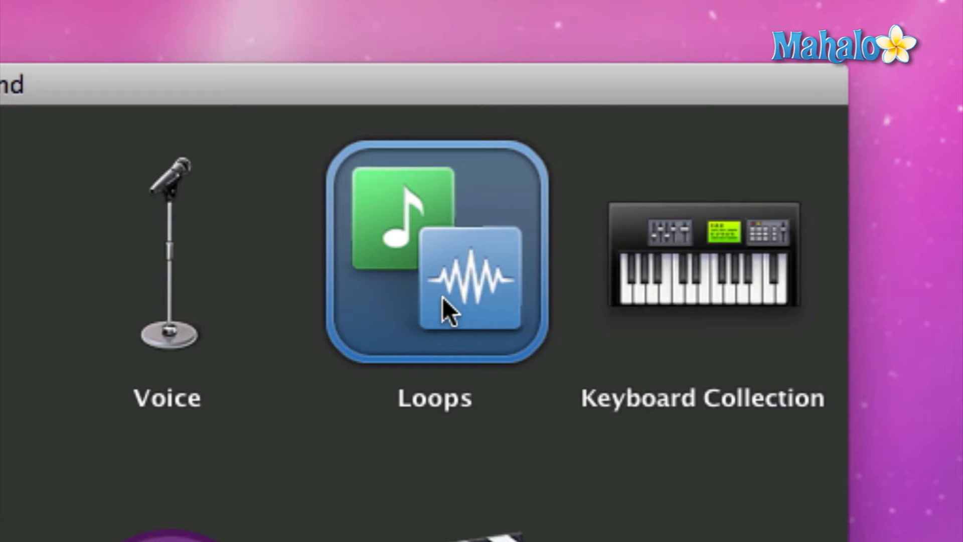
mouse_move(608, 307)
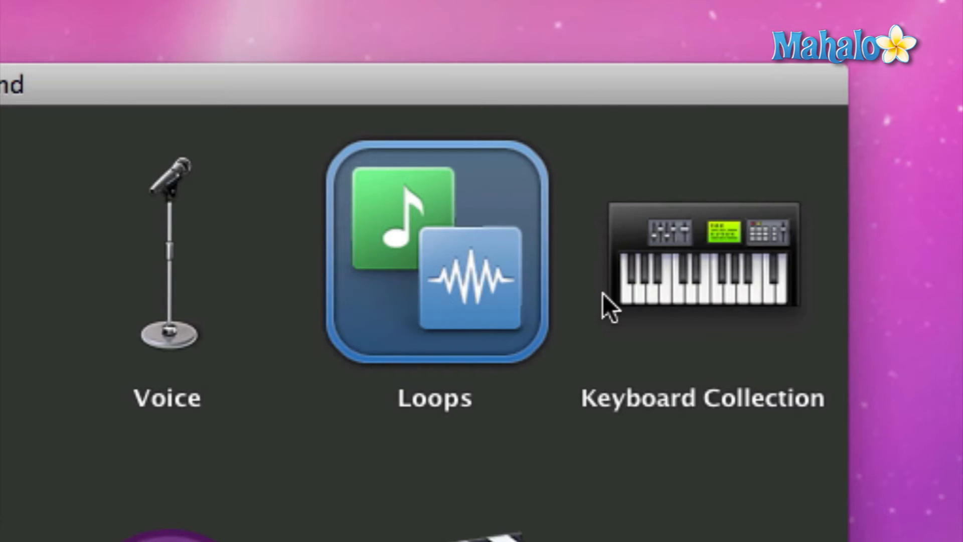
click(704, 258)
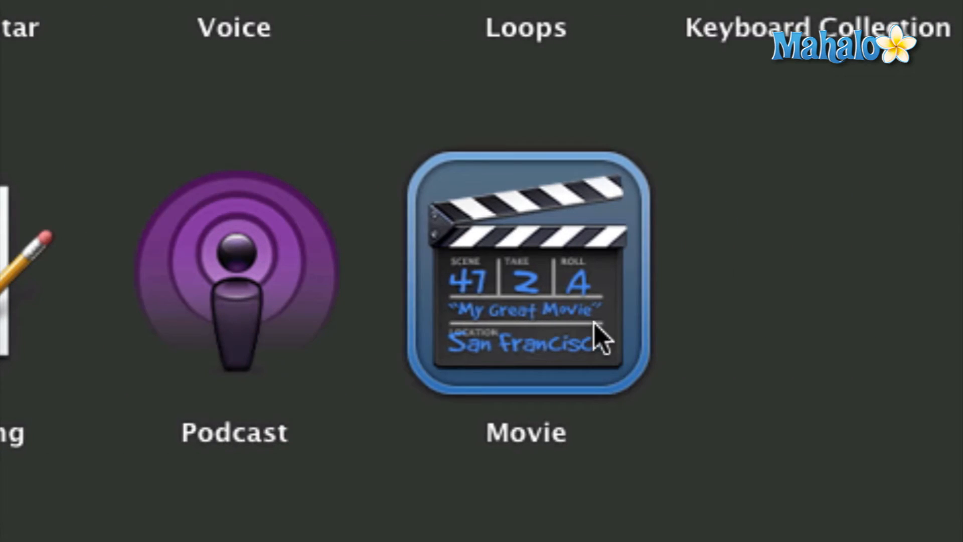
mouse_move(567, 476)
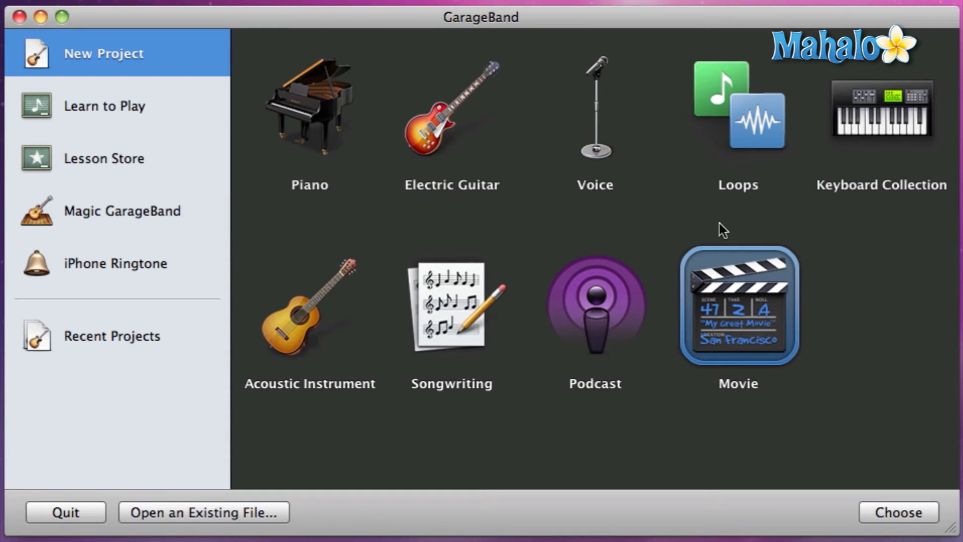
click(594, 108)
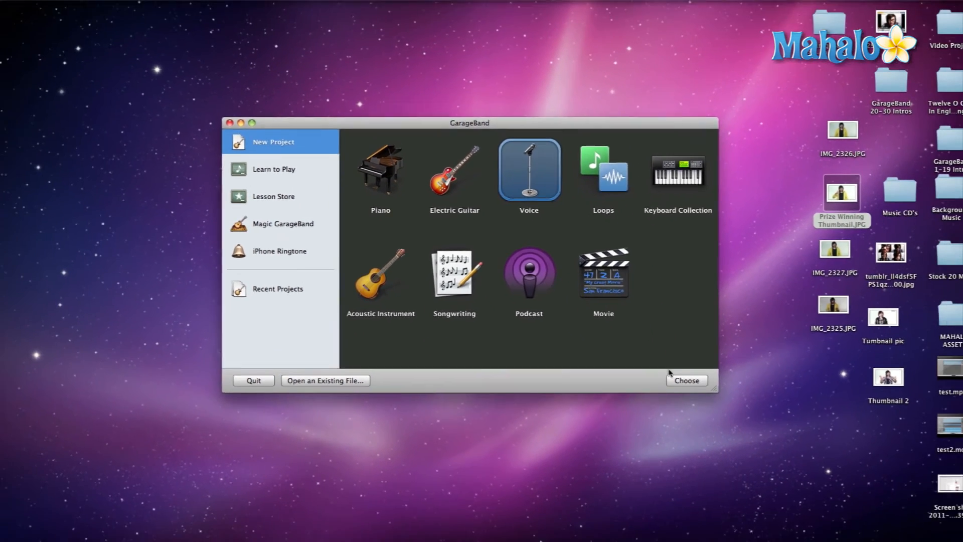
click(686, 381)
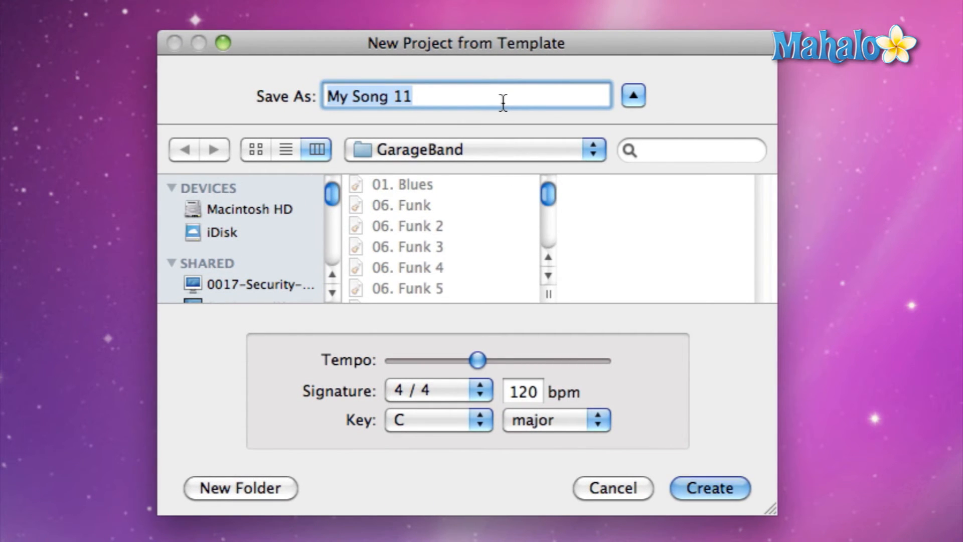
- Enter 'Rad Vocals' as the project name in the Save As field
text(Vo)
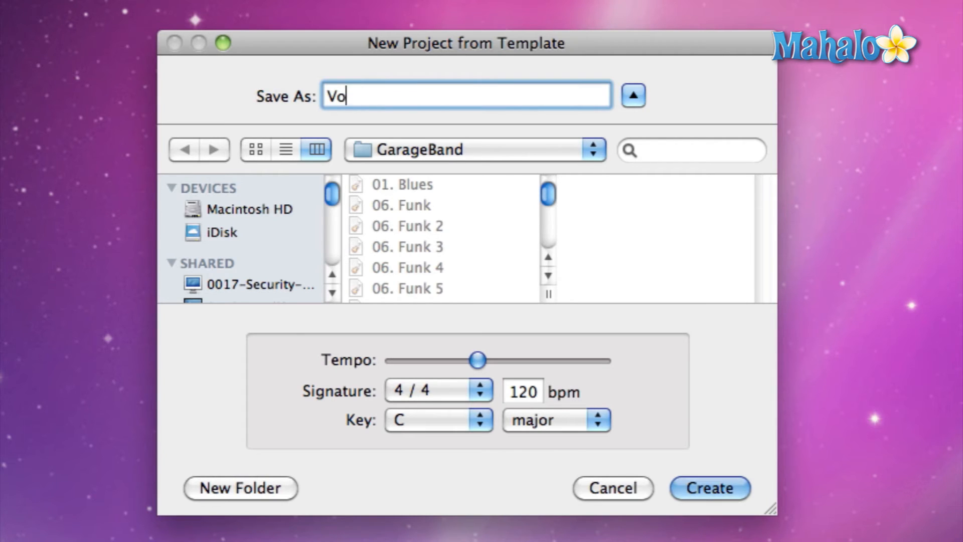
text(Rad Voca)
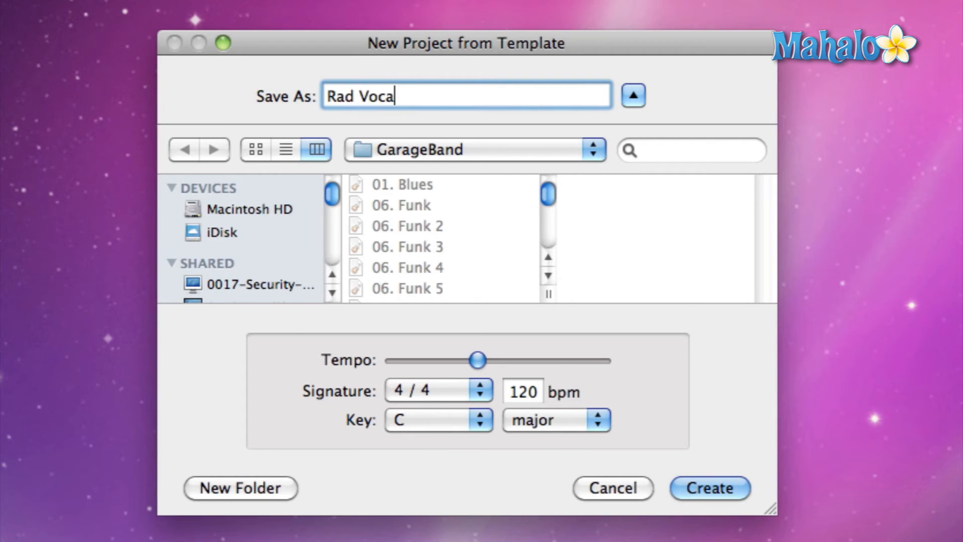
text(ls)
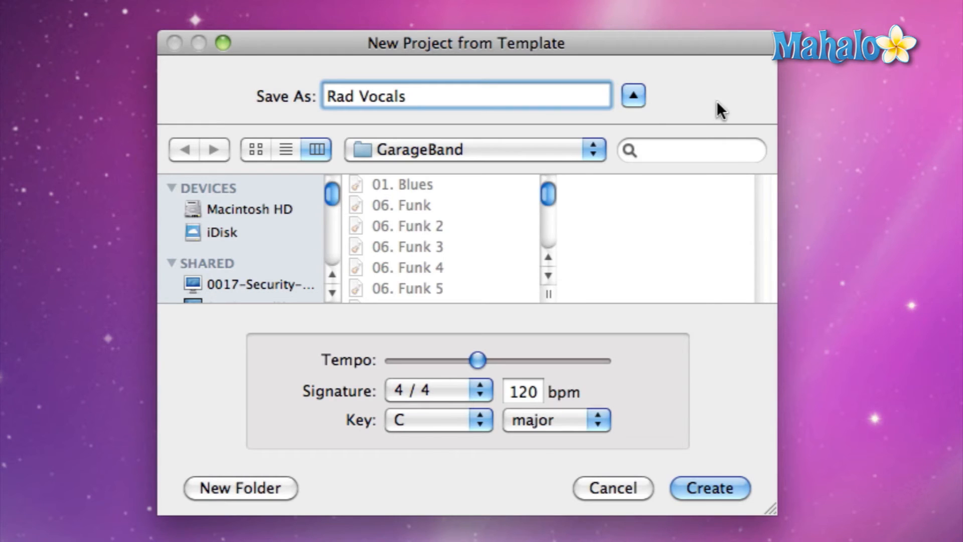
mouse_move(595, 151)
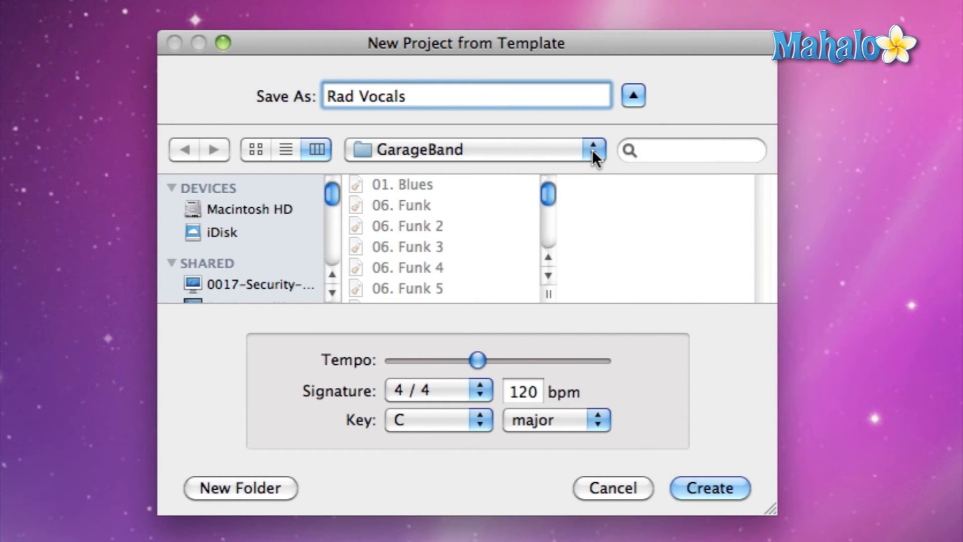
- Keep 120 bpm, 4/4 signature and C major, then create the Rad Vocals project
click(466, 96)
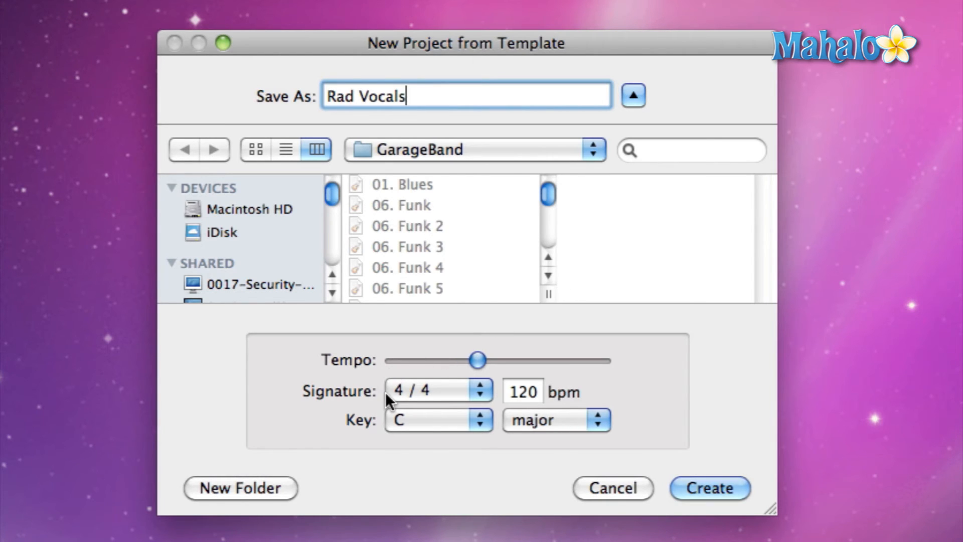
mouse_move(361, 429)
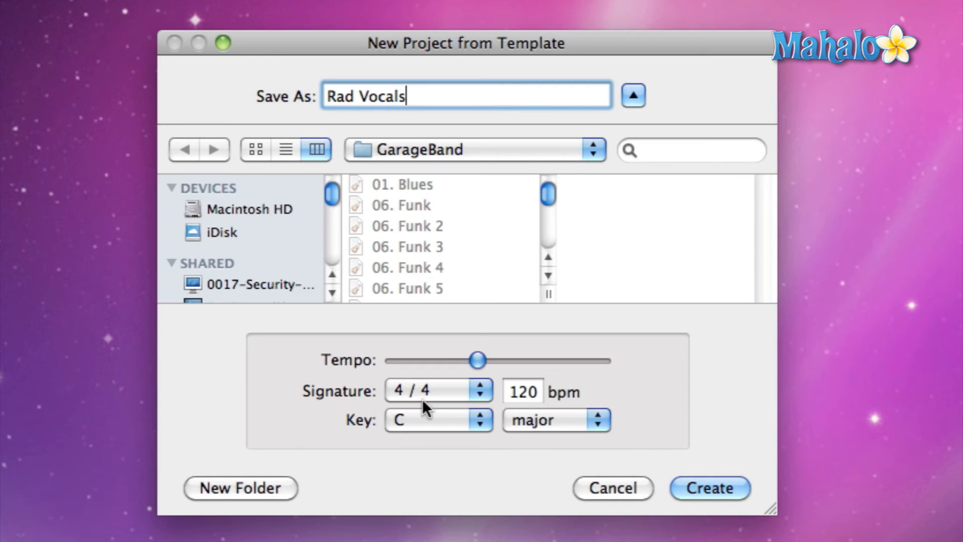
mouse_move(479, 361)
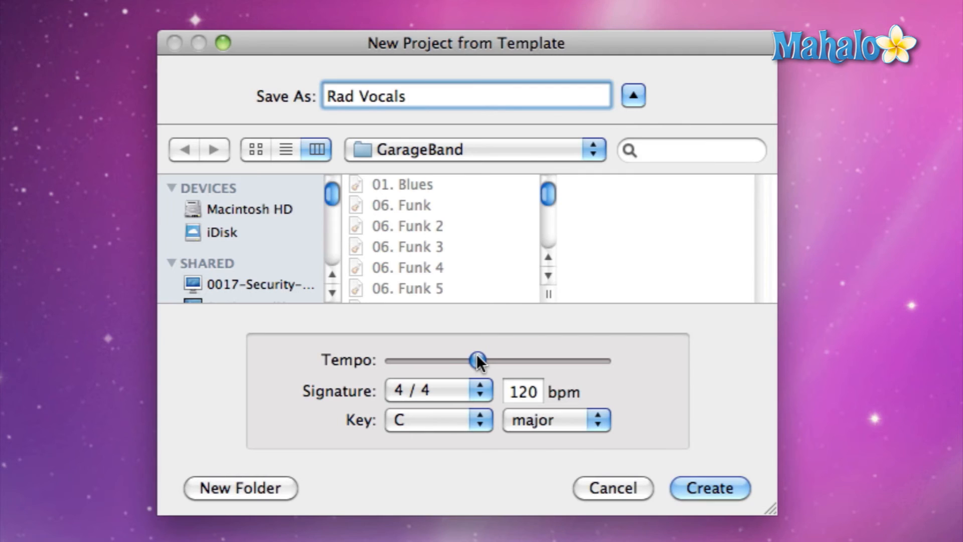
click(405, 97)
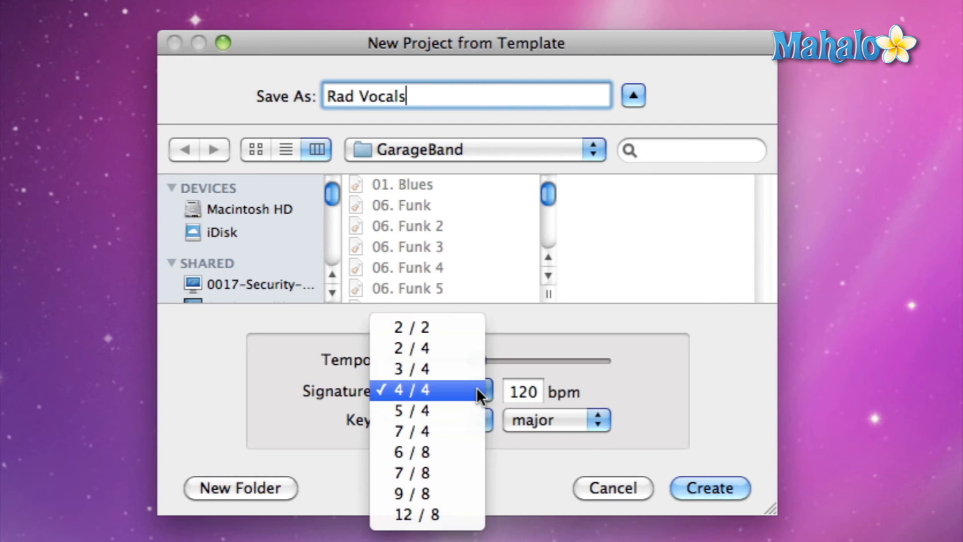
click(409, 390)
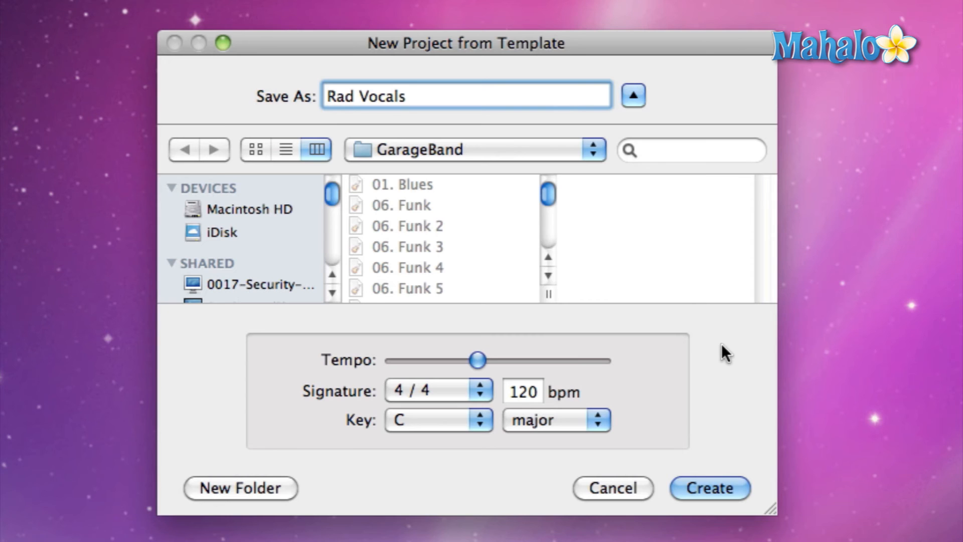
mouse_move(574, 385)
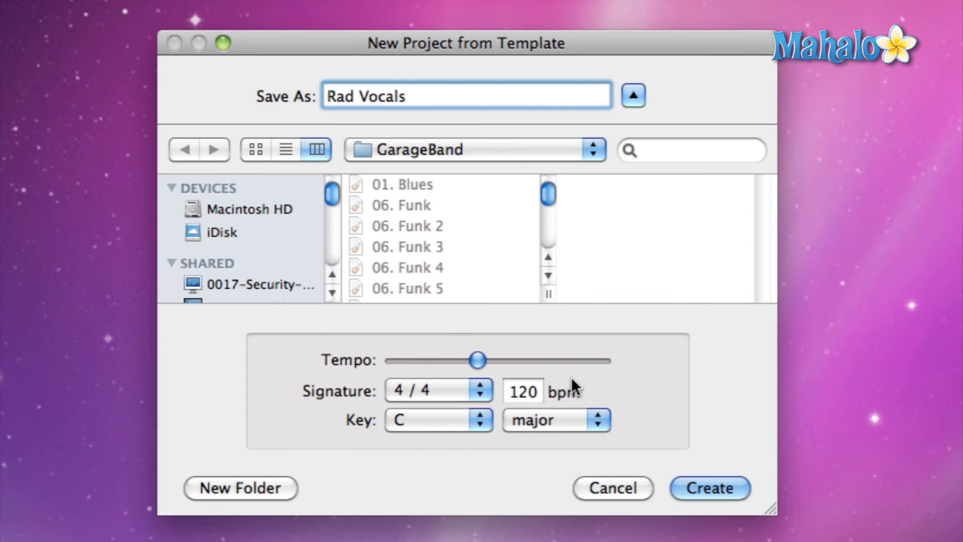
mouse_move(438, 417)
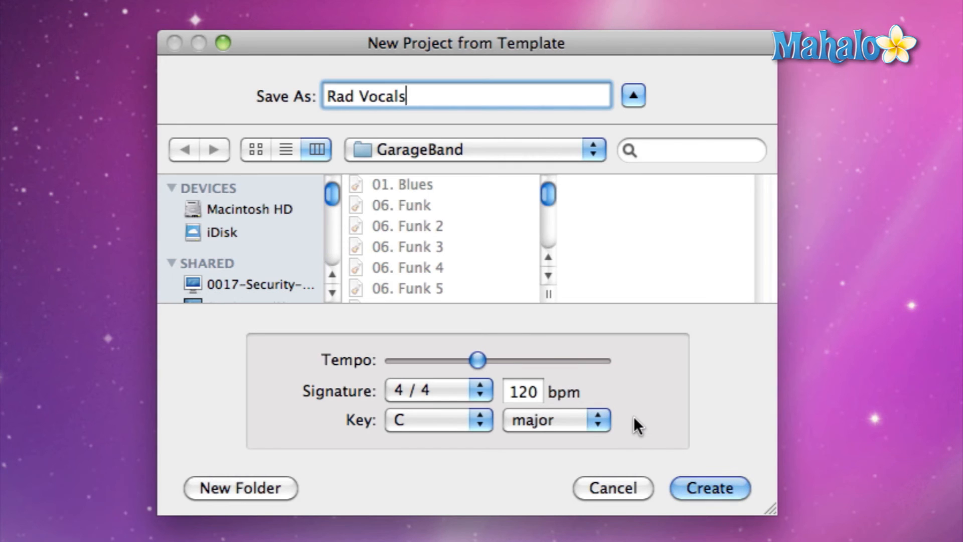
mouse_move(651, 425)
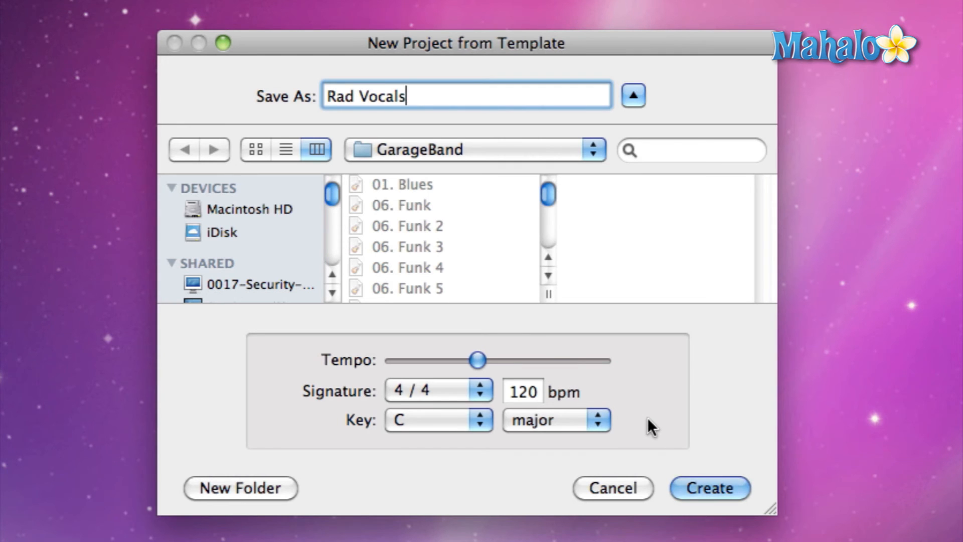
click(710, 488)
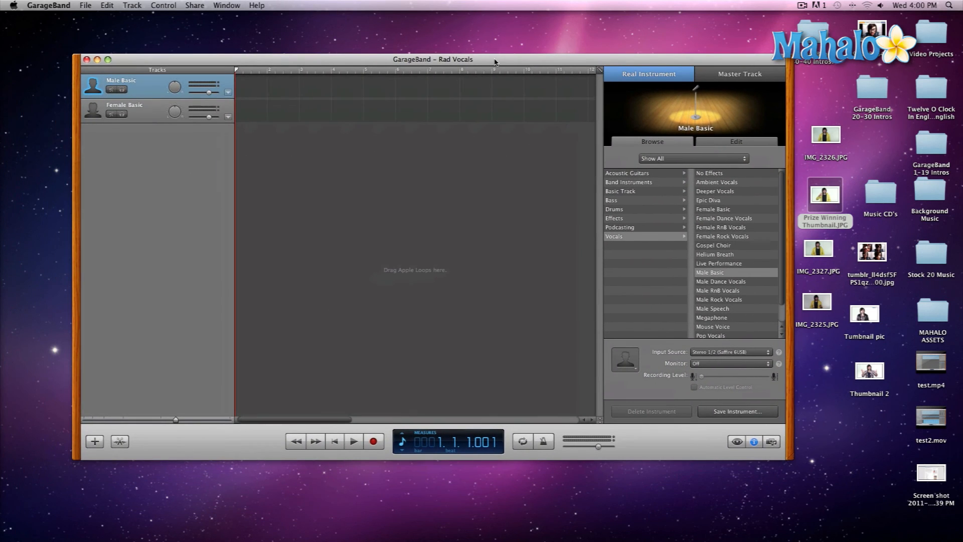
mouse_move(216, 61)
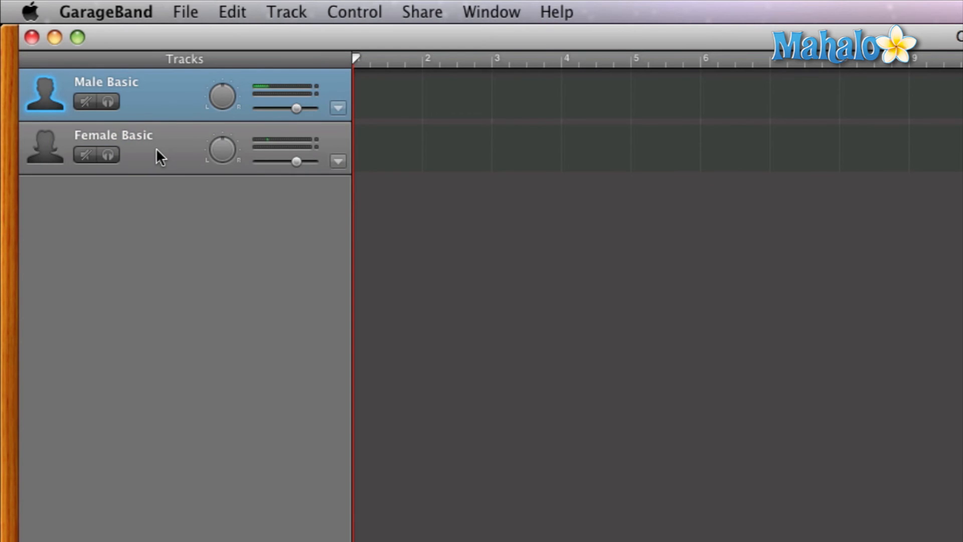
mouse_move(158, 157)
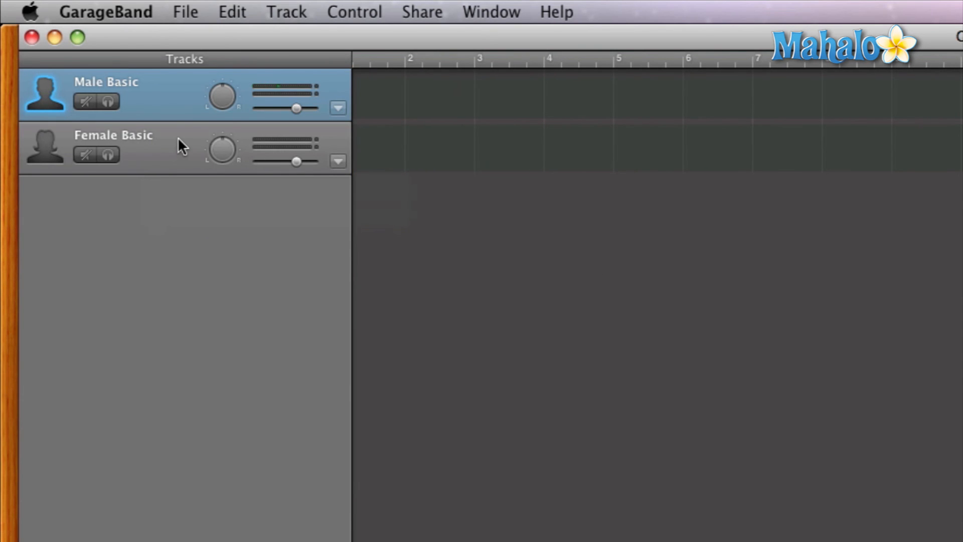
- Select the Female Basic track, then return to the Male Basic track
click(114, 147)
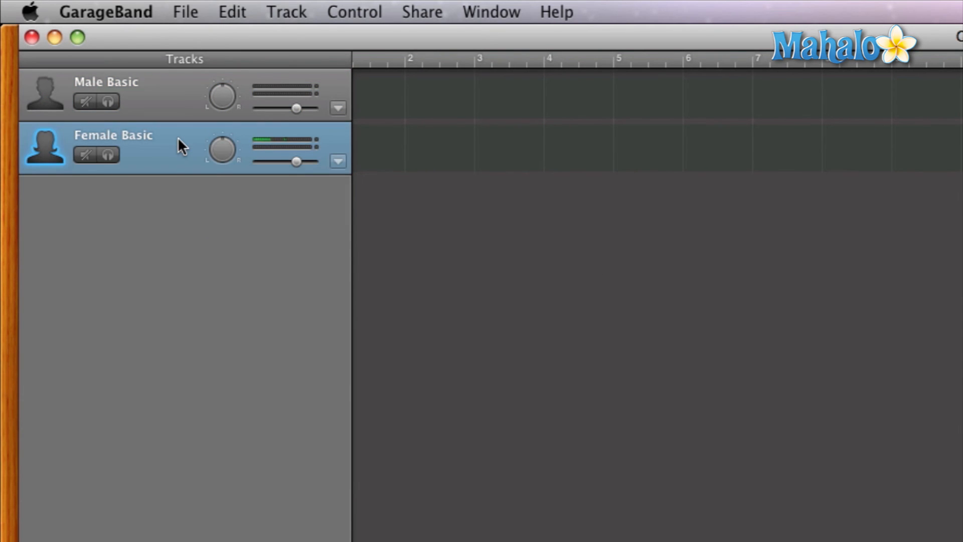
mouse_move(169, 101)
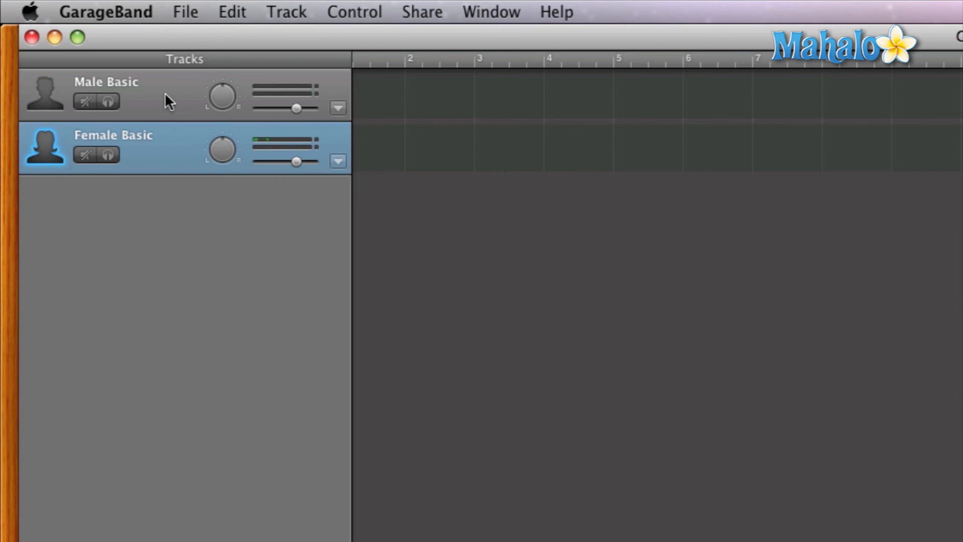
click(122, 95)
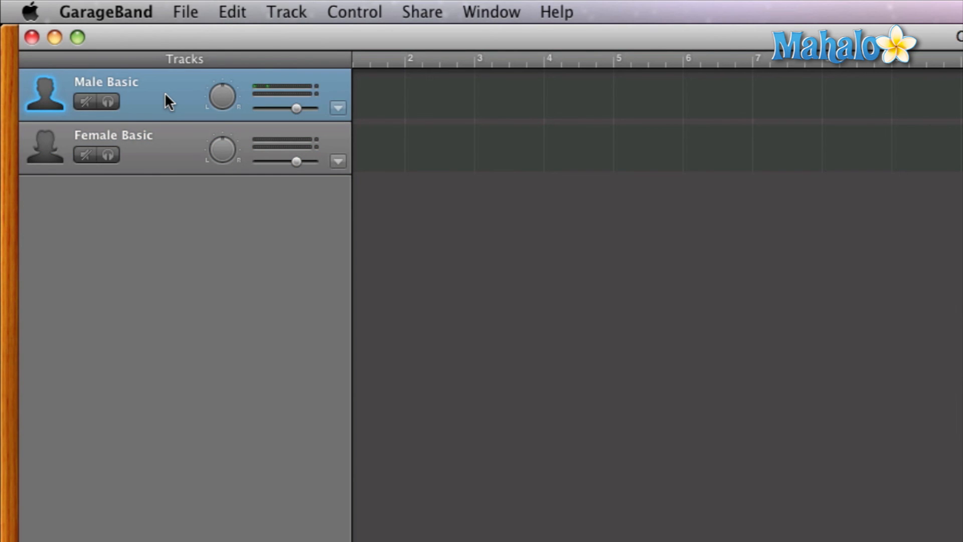